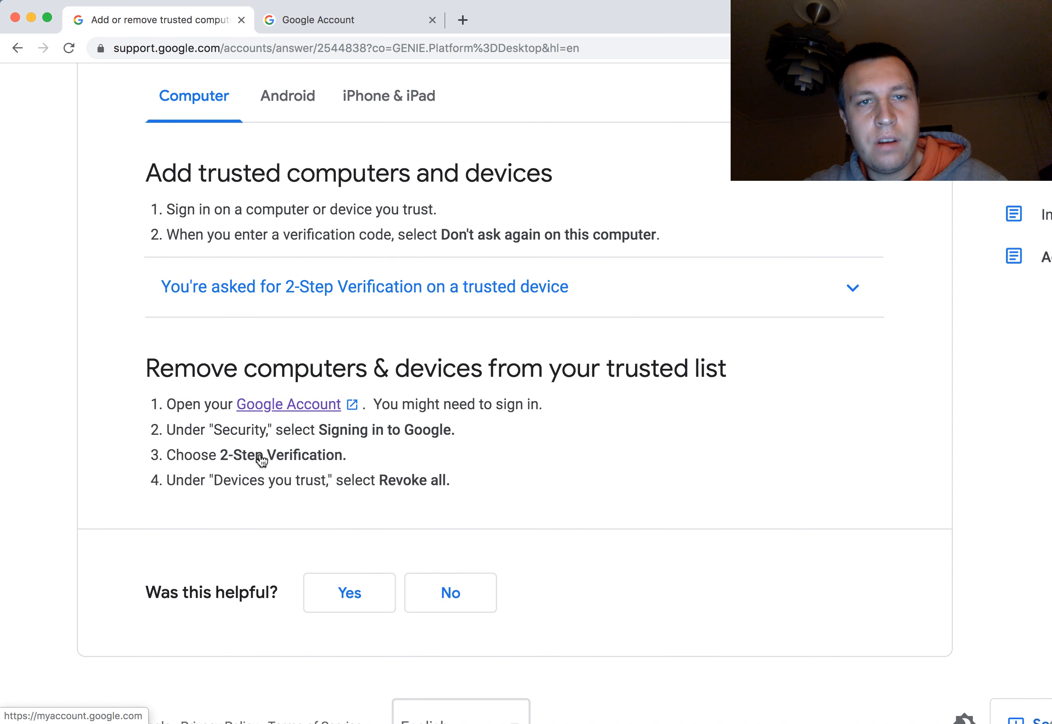
pyautogui.moveTo(204, 471)
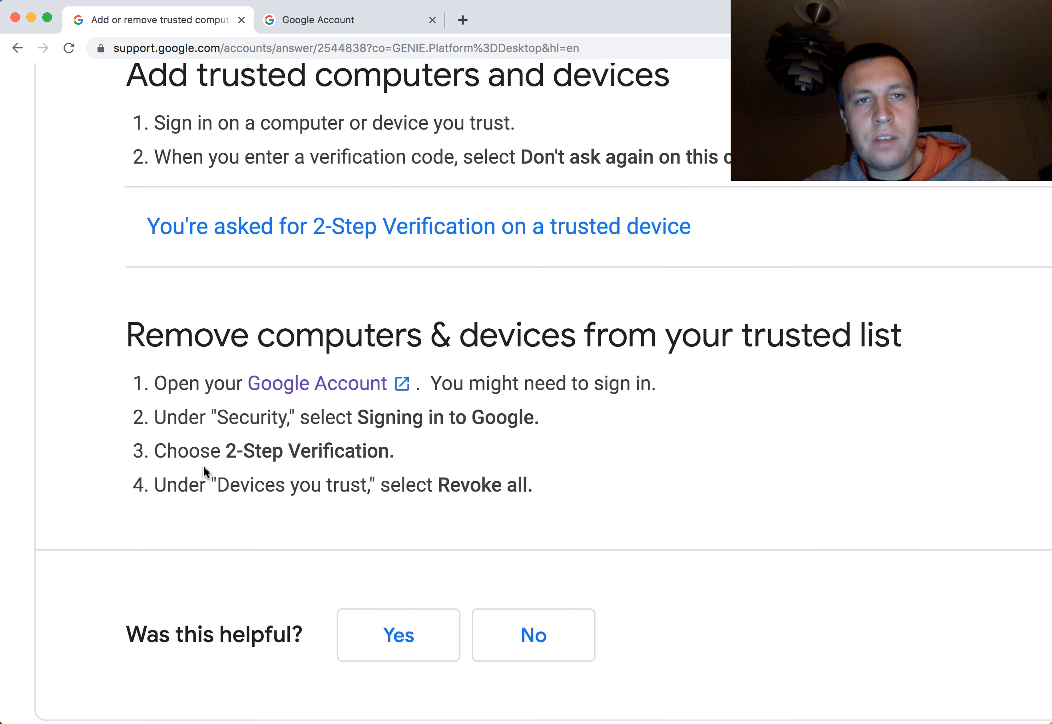
# Go to the Google Account home page and then its Security section listing signed-in devices.
pyautogui.scroll(3)
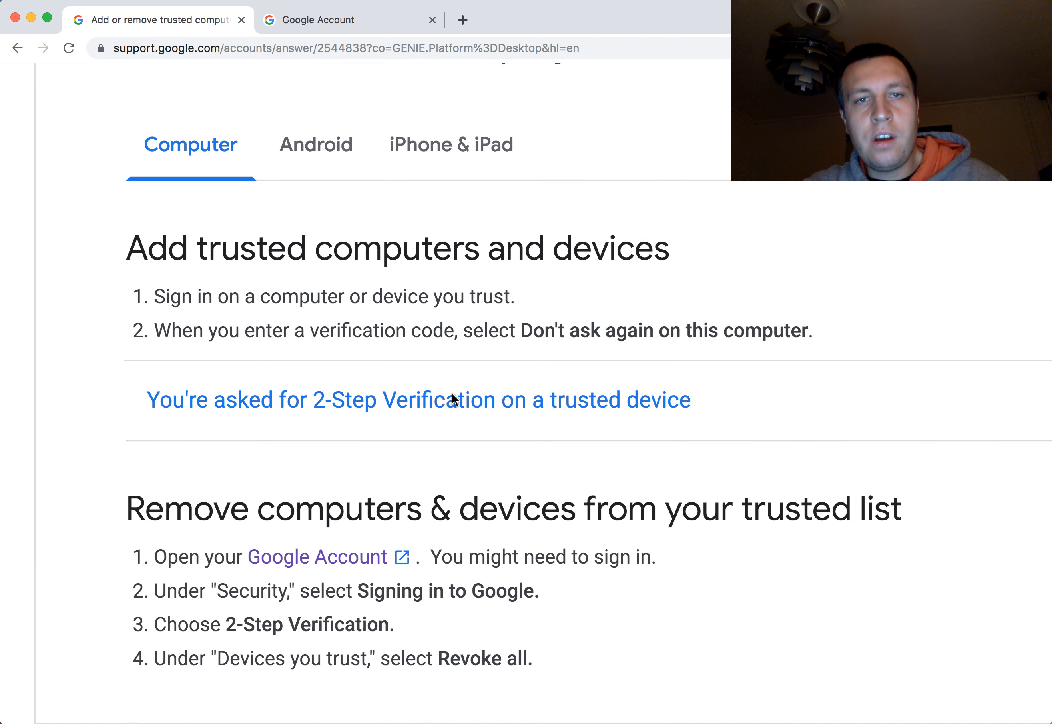
pyautogui.scroll(-3)
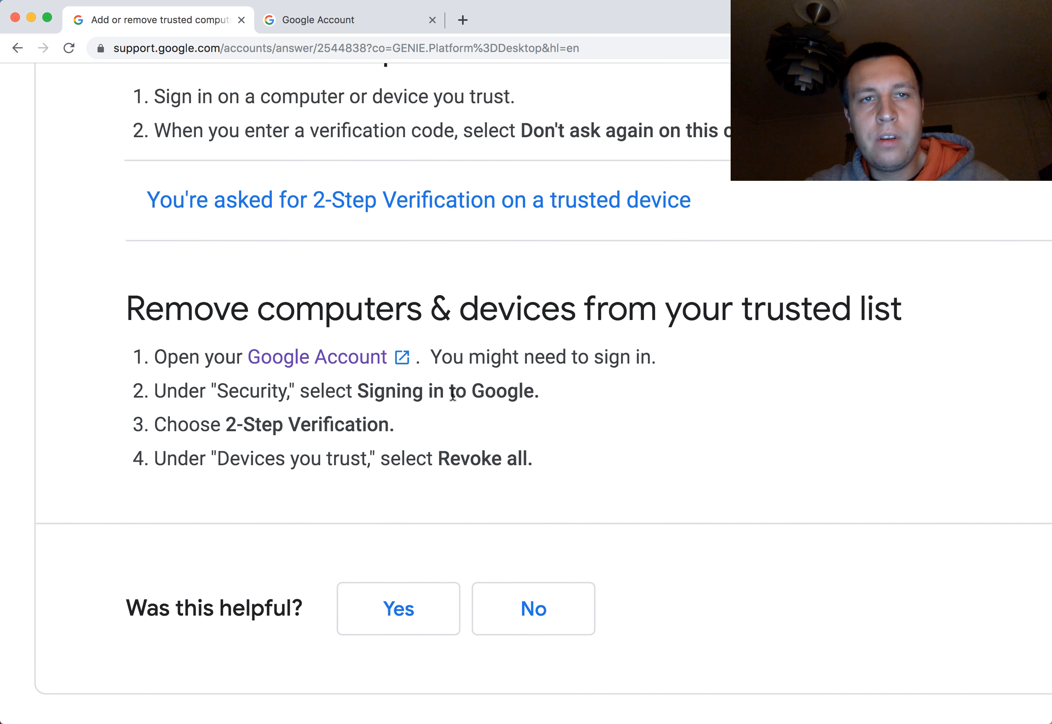
pyautogui.moveTo(315, 14)
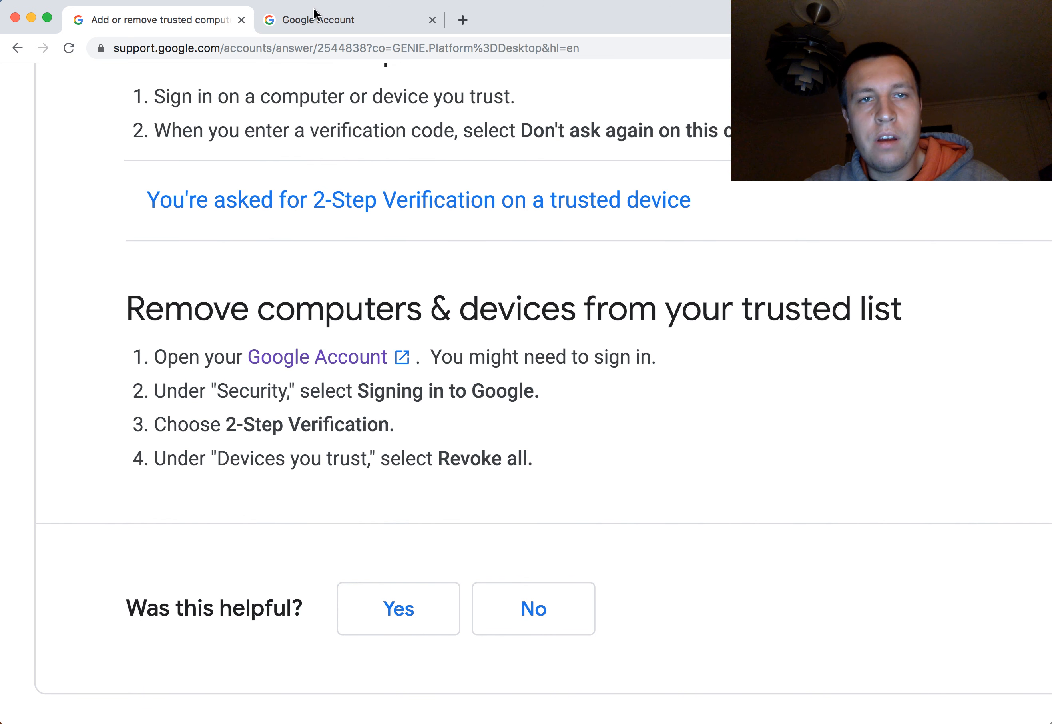
pyautogui.moveTo(320, 19)
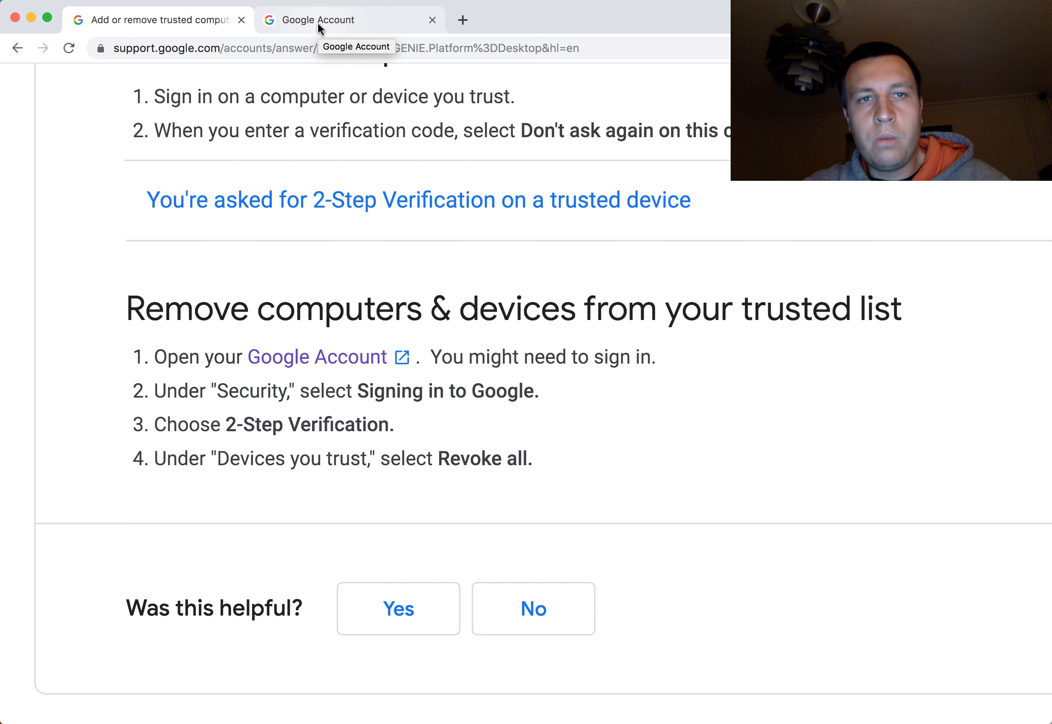
pyautogui.click(349, 19)
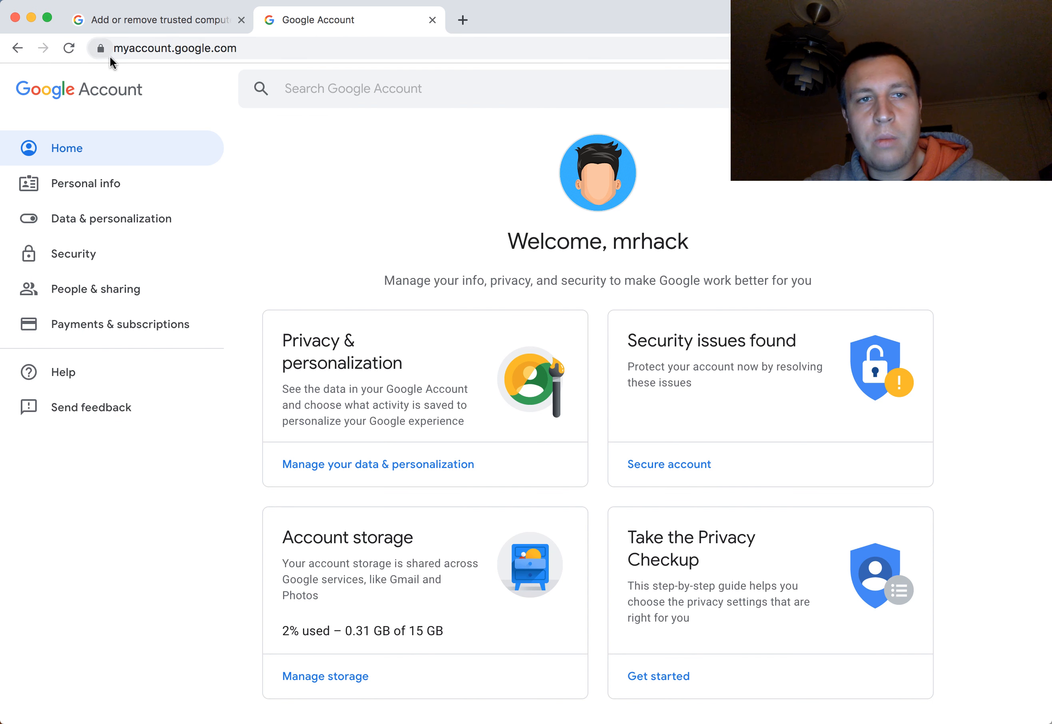
pyautogui.moveTo(455, 38)
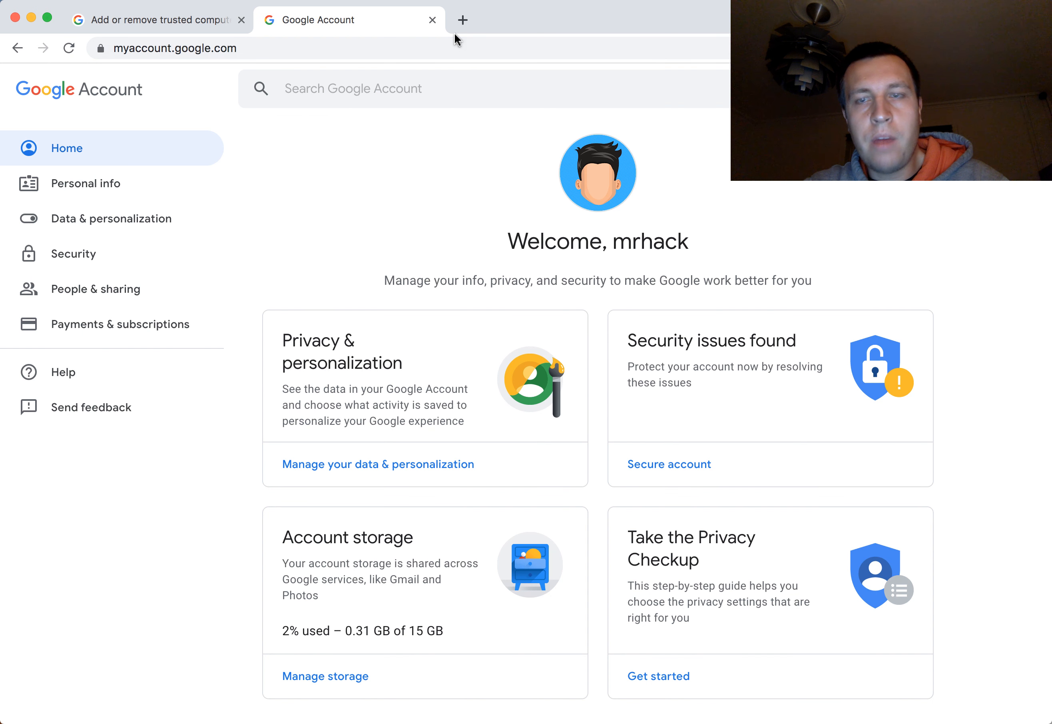
pyautogui.moveTo(453, 88)
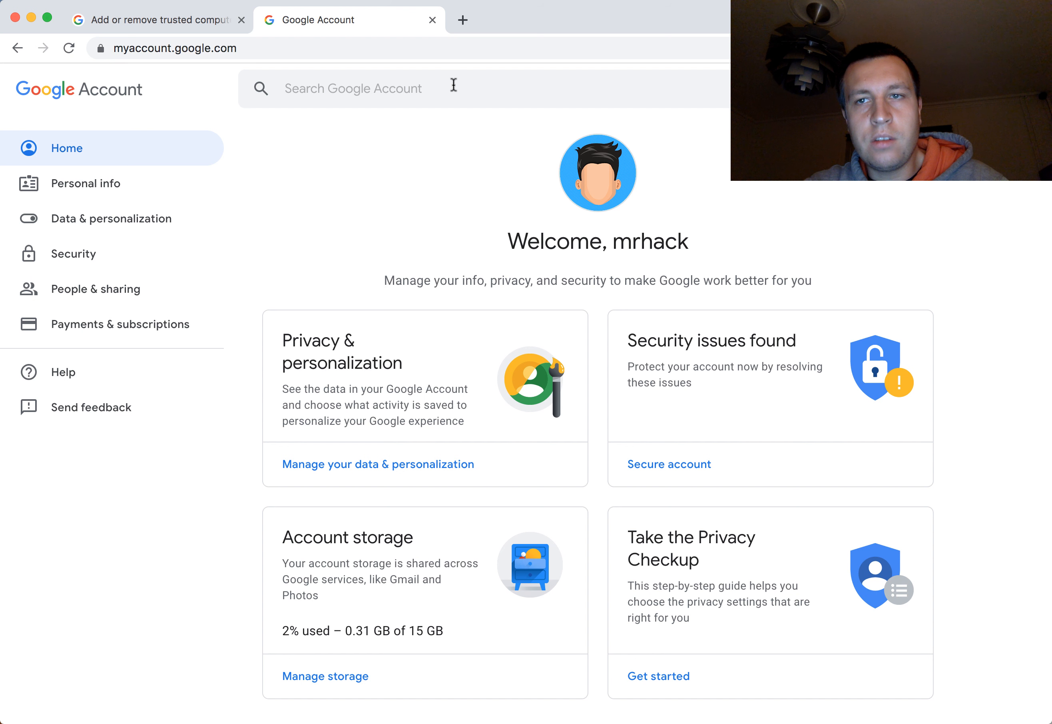
pyautogui.moveTo(486, 261)
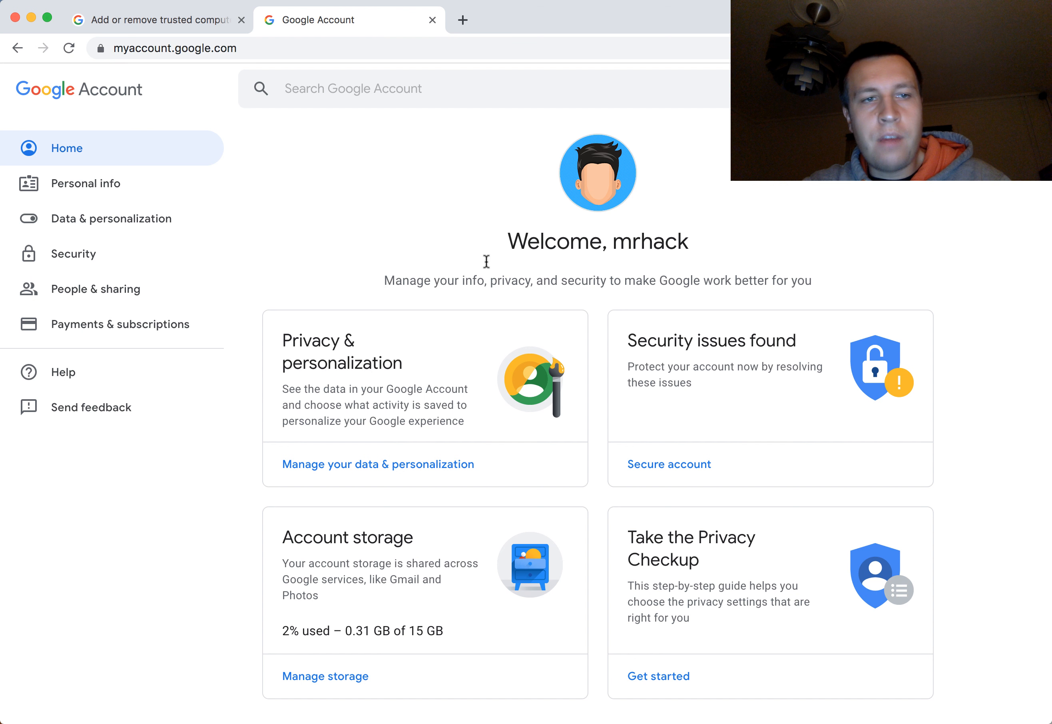
pyautogui.moveTo(72, 253)
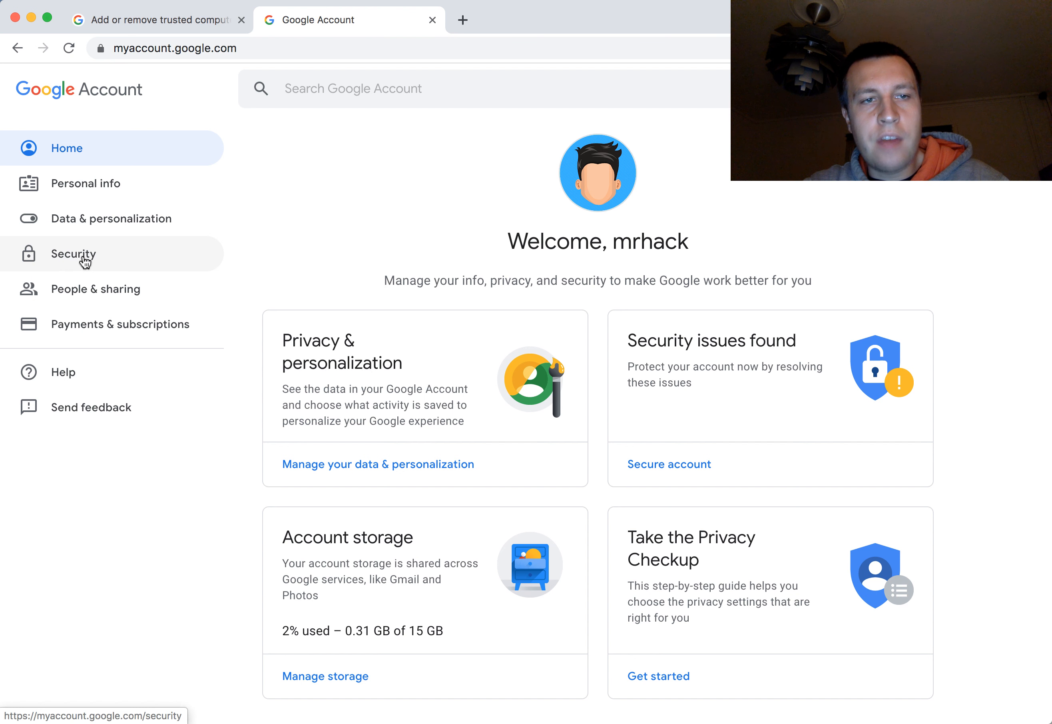
pyautogui.click(73, 254)
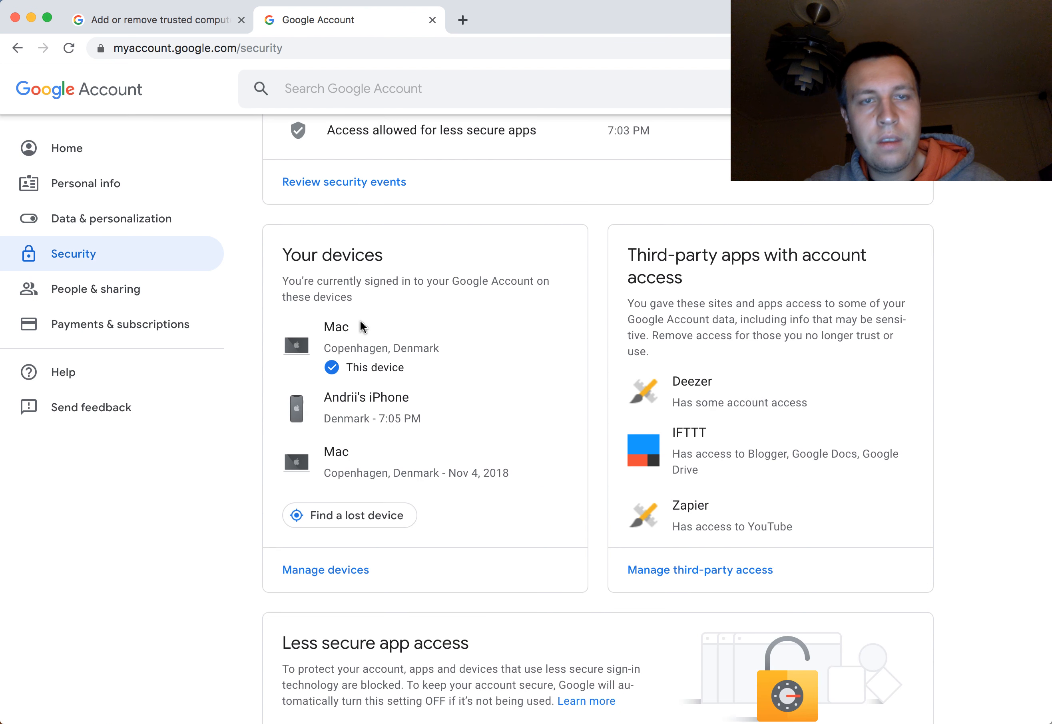
pyautogui.moveTo(319, 497)
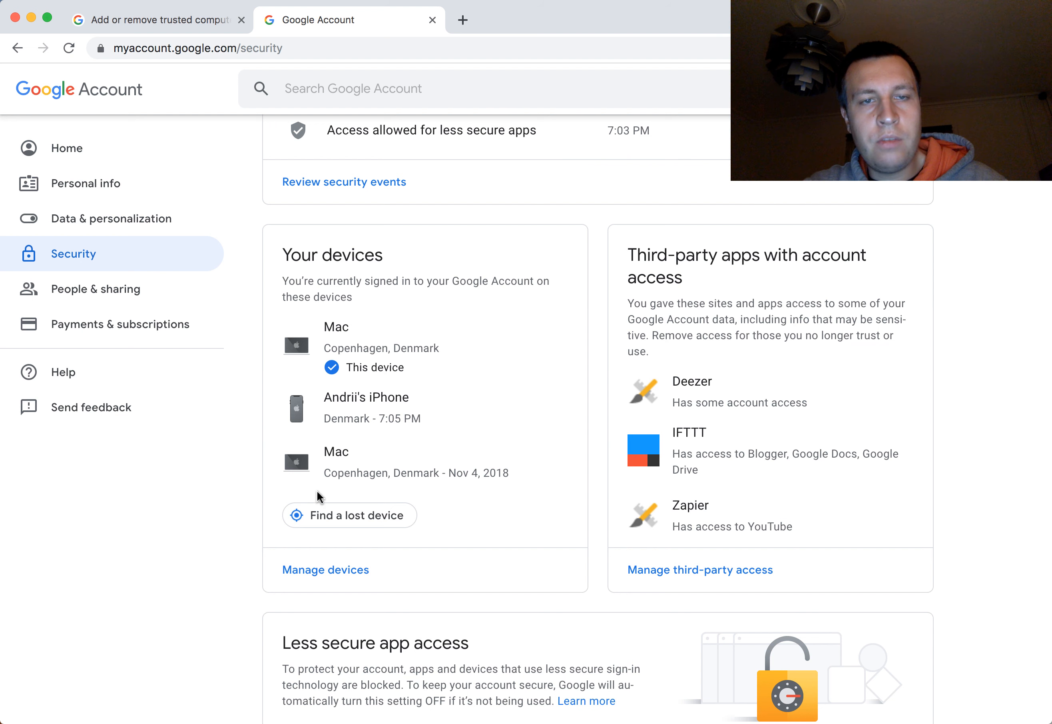
pyautogui.moveTo(244, 359)
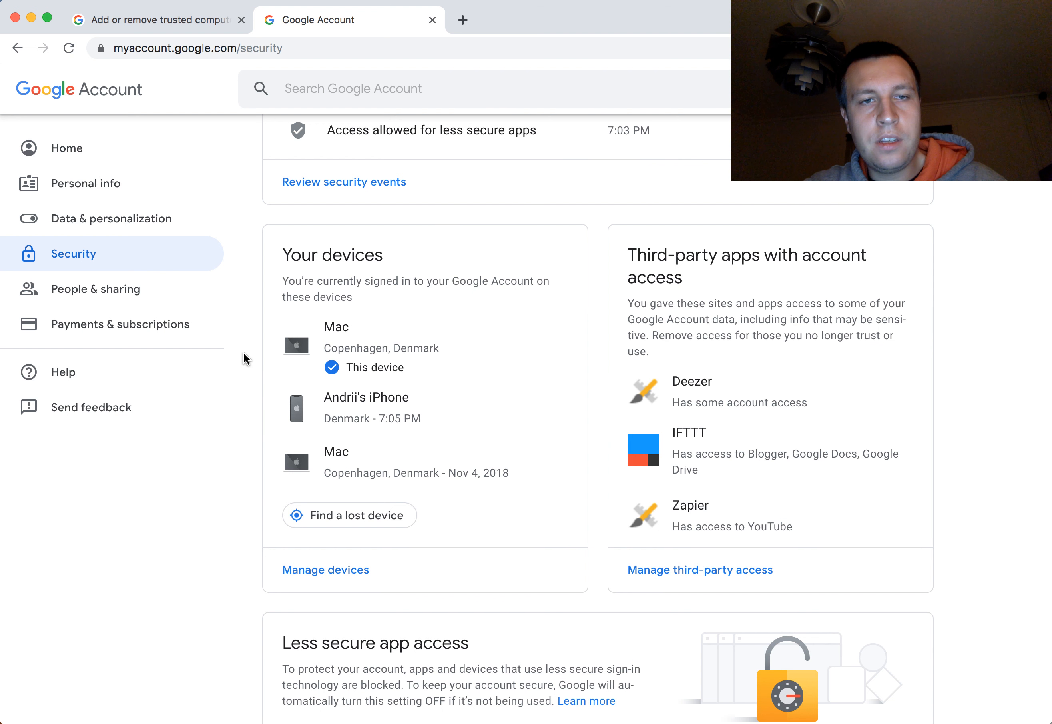
pyautogui.moveTo(440, 262)
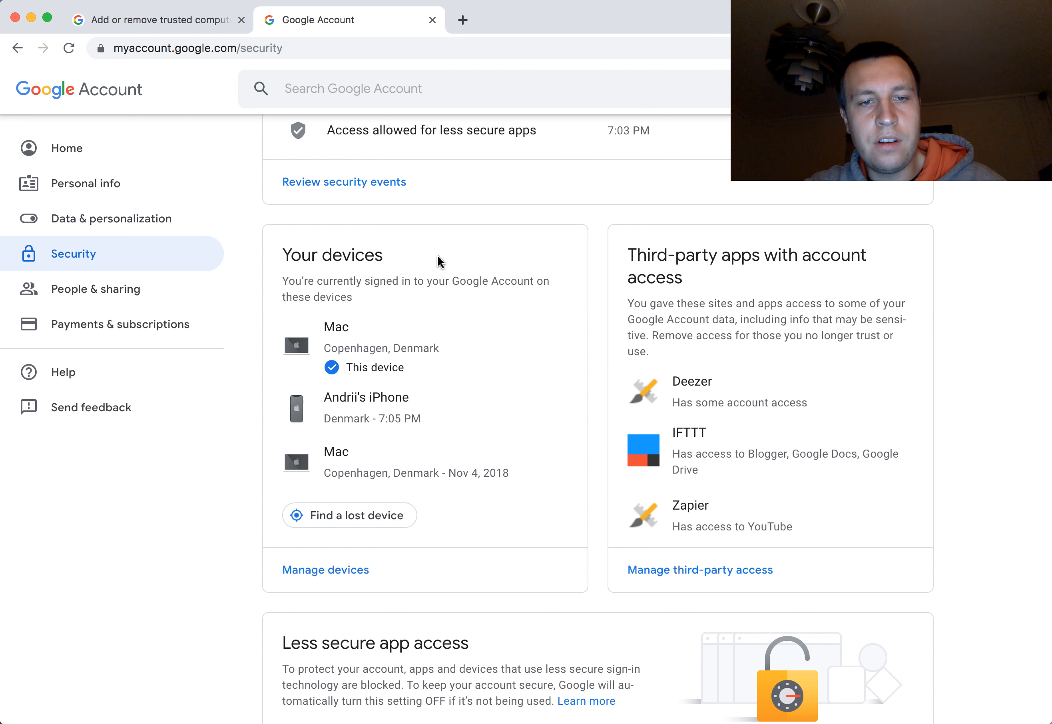
pyautogui.moveTo(325, 569)
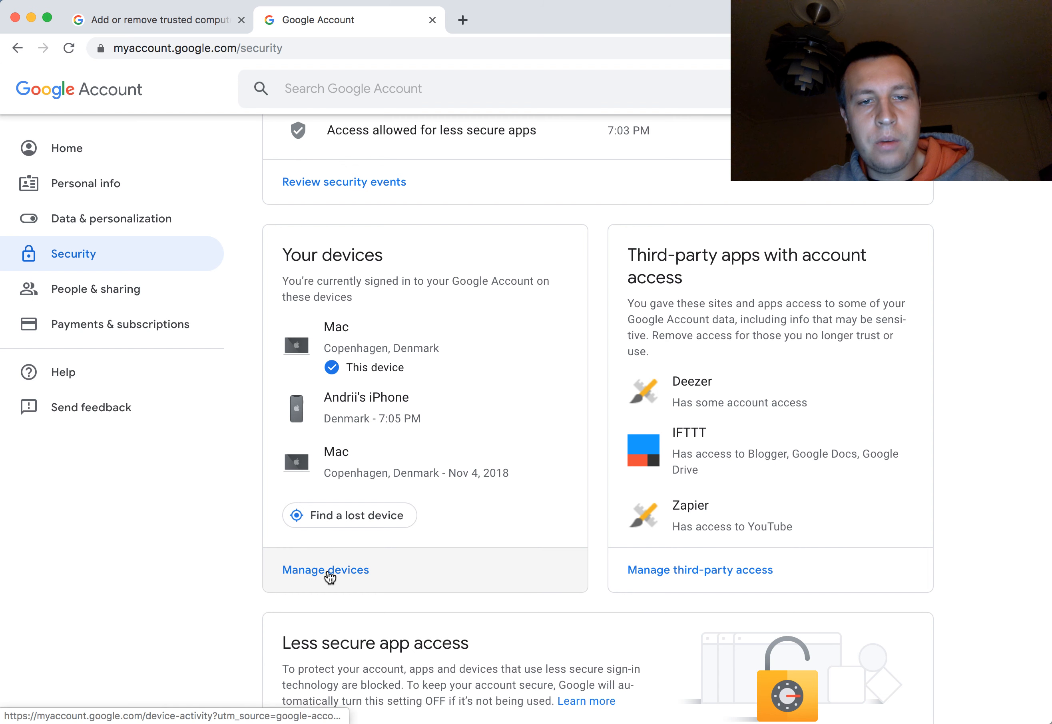
# Use Manage devices to show the full Your devices page with every signed-in device.
pyautogui.click(325, 569)
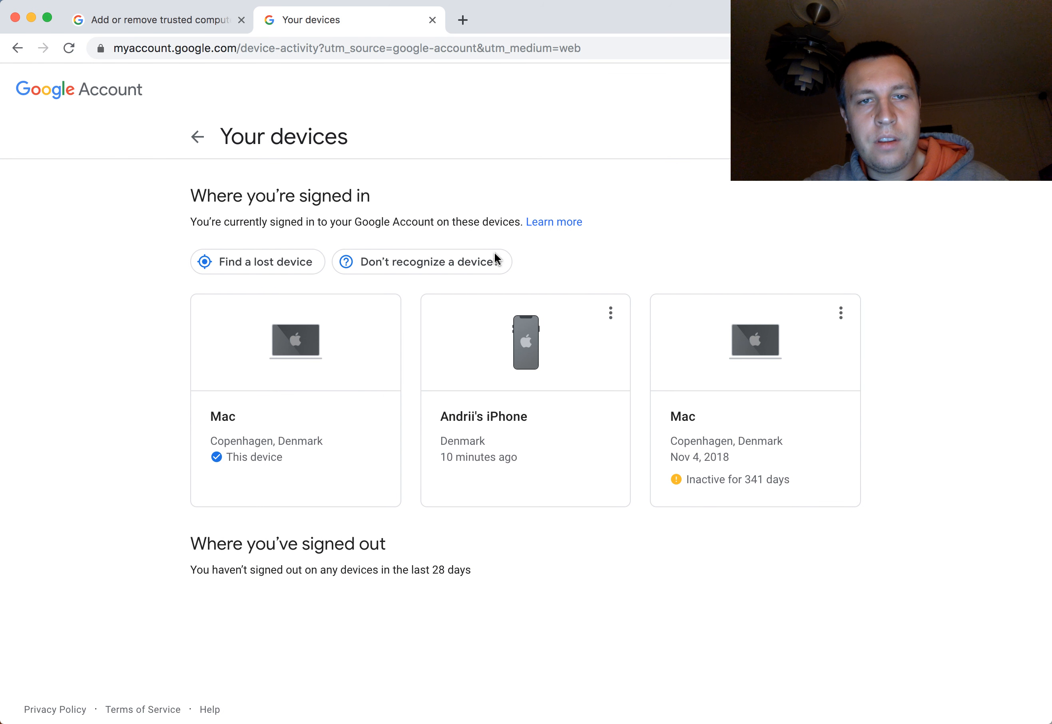
pyautogui.moveTo(912, 476)
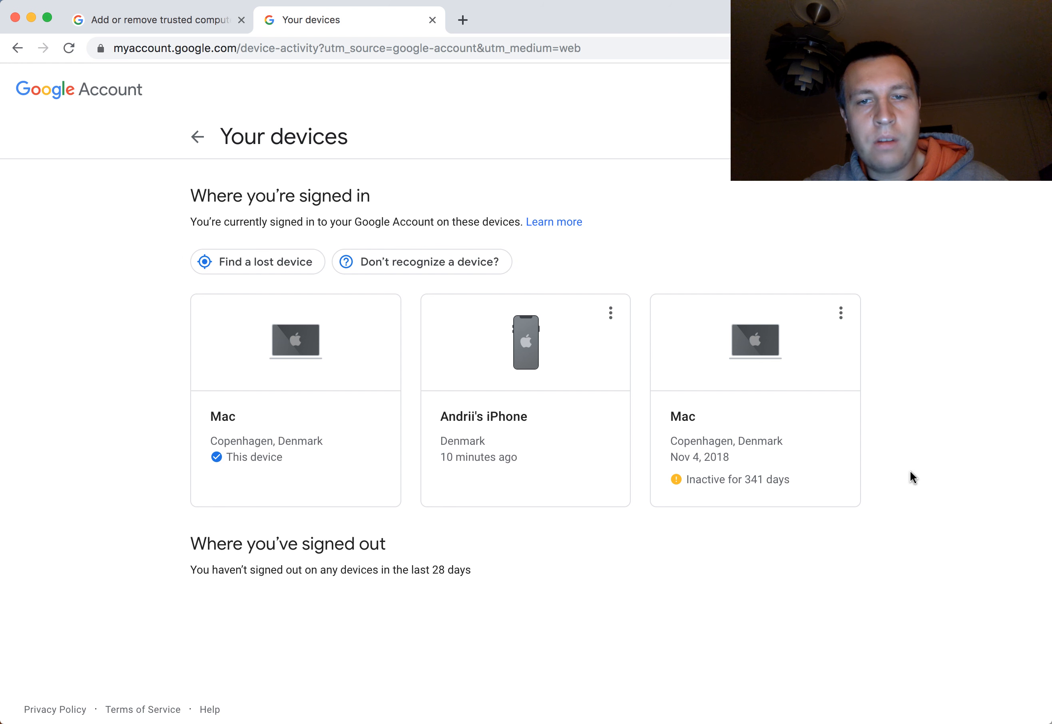
pyautogui.moveTo(751, 422)
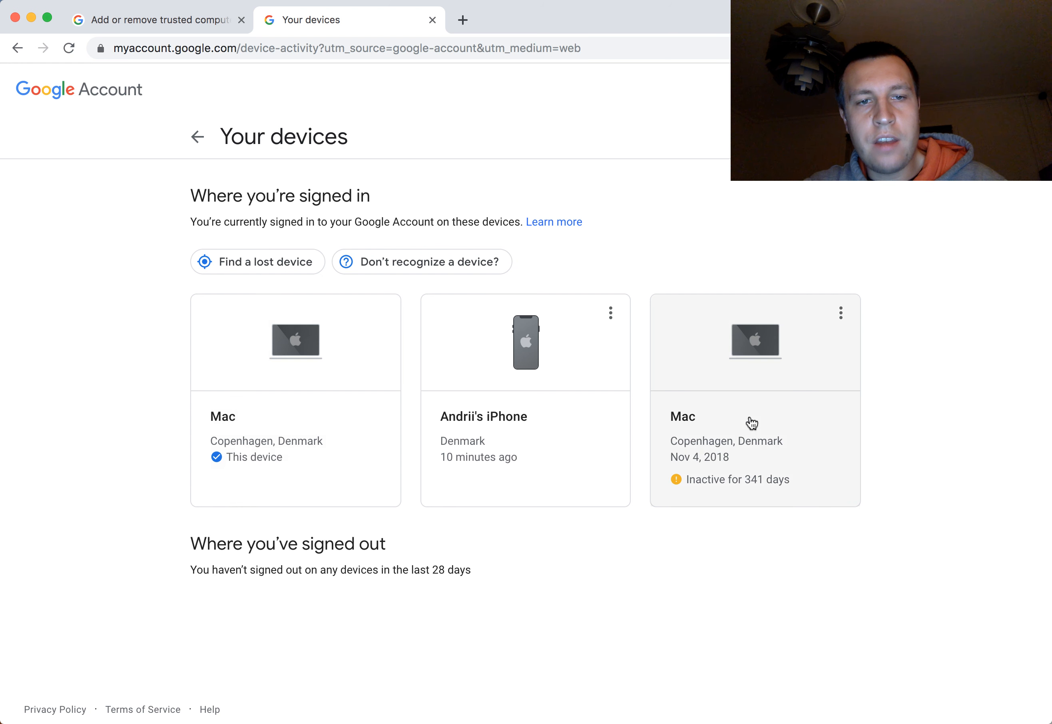
pyautogui.moveTo(607, 347)
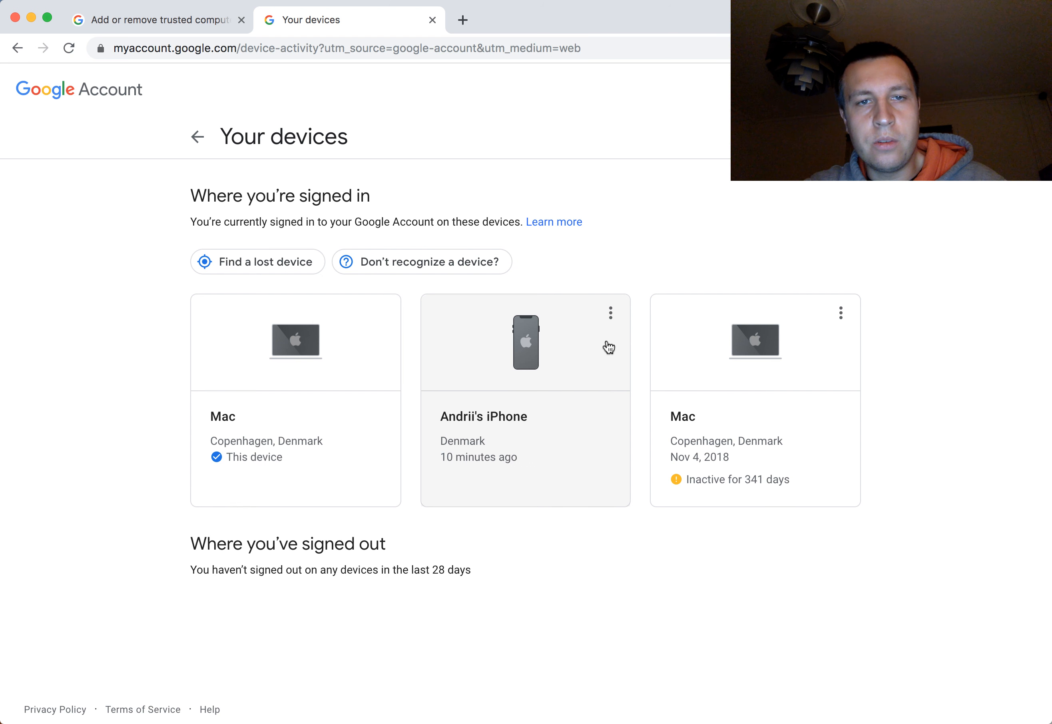
pyautogui.moveTo(309, 344)
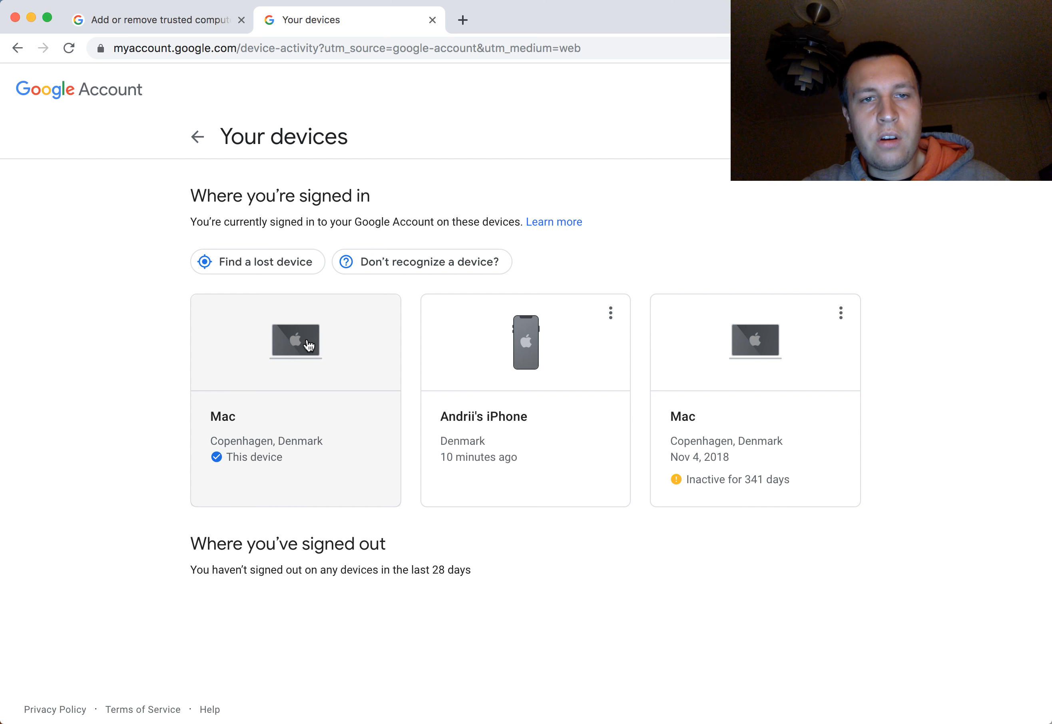
pyautogui.moveTo(415, 274)
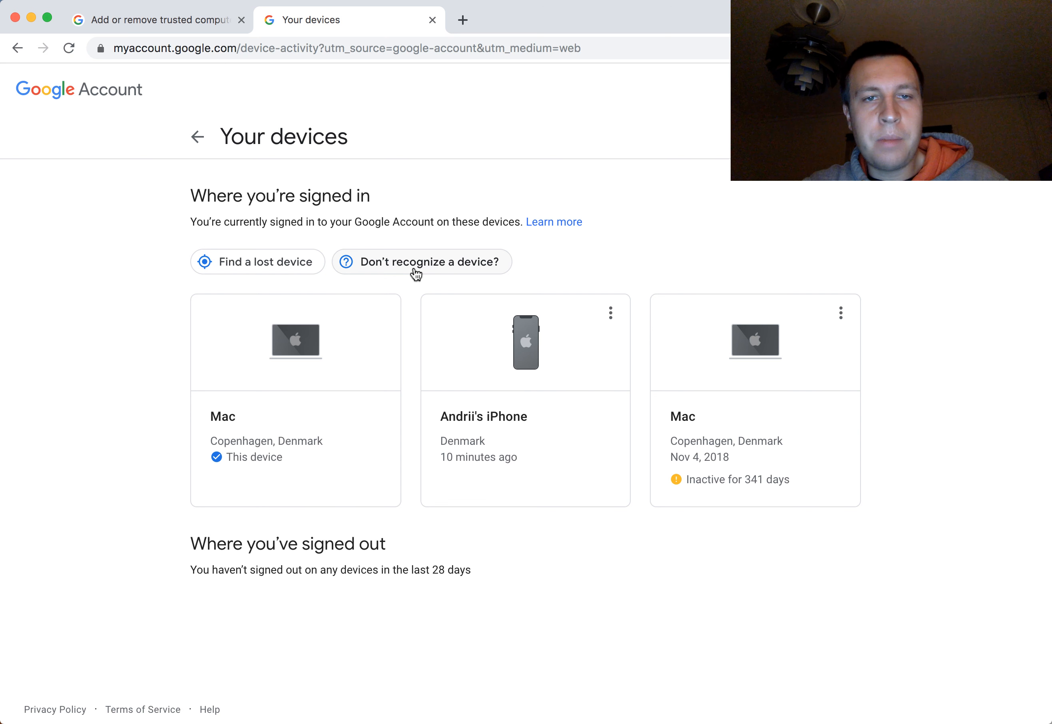
# Raise the unrecognised-device help prompt, then cancel it without changing the password.
pyautogui.click(422, 261)
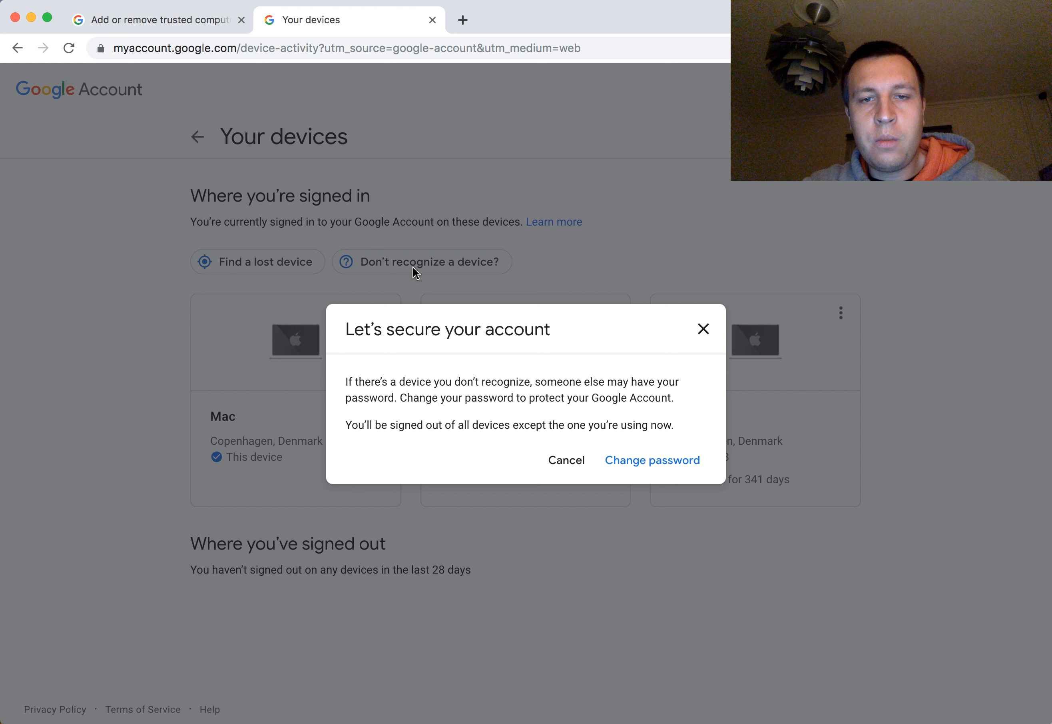
pyautogui.moveTo(461, 323)
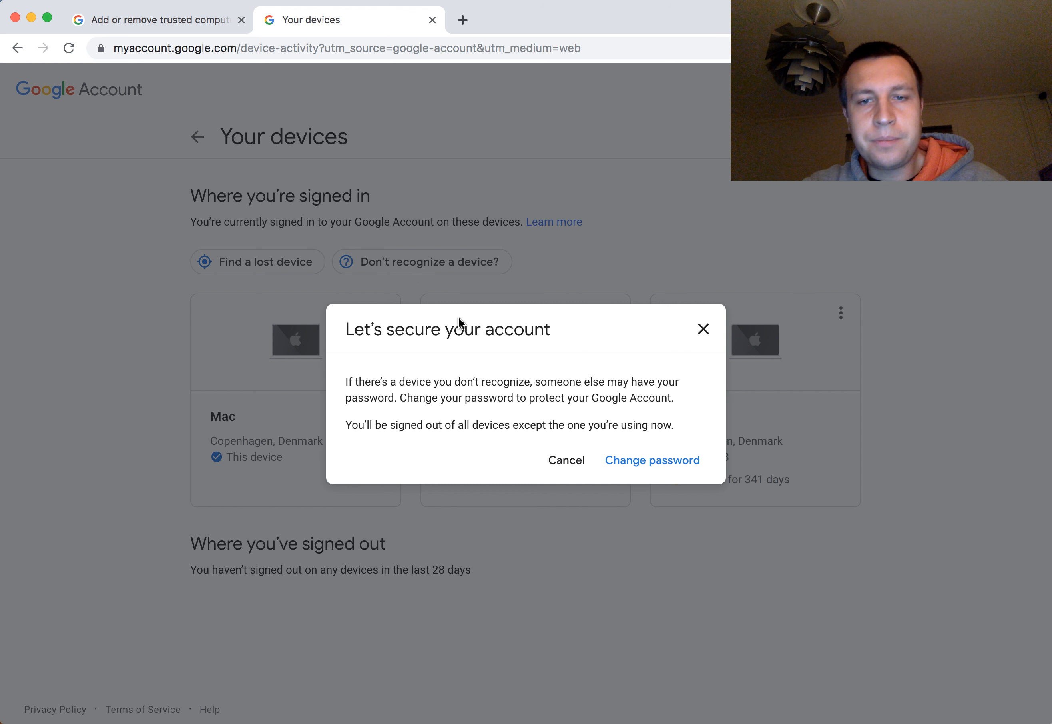
pyautogui.moveTo(511, 361)
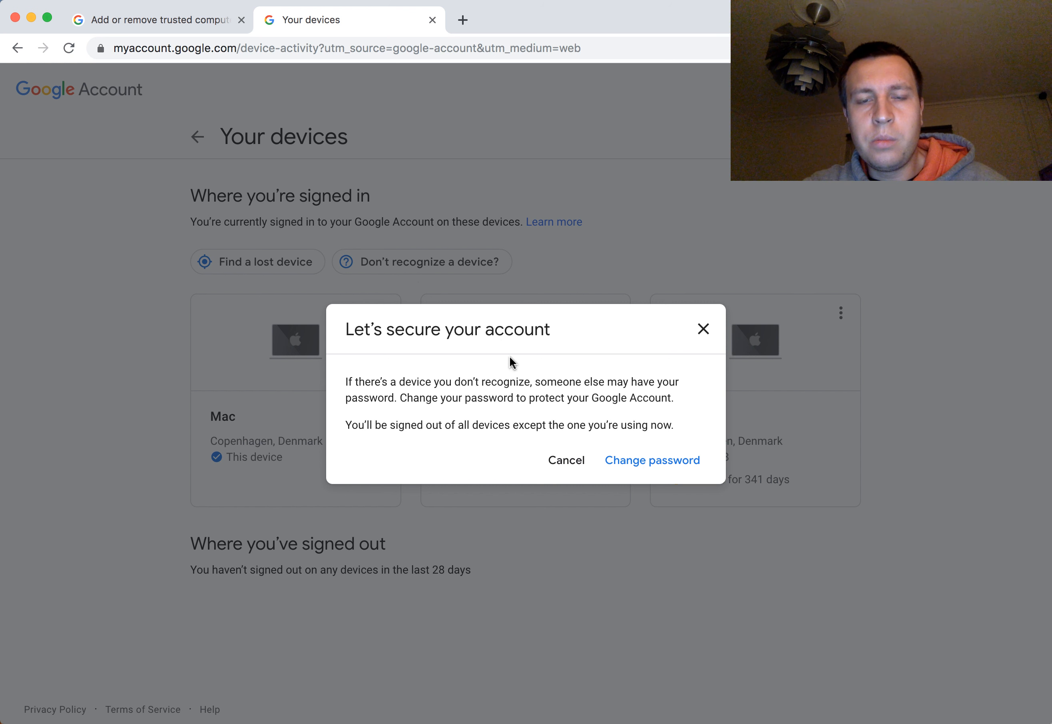
pyautogui.moveTo(566, 460)
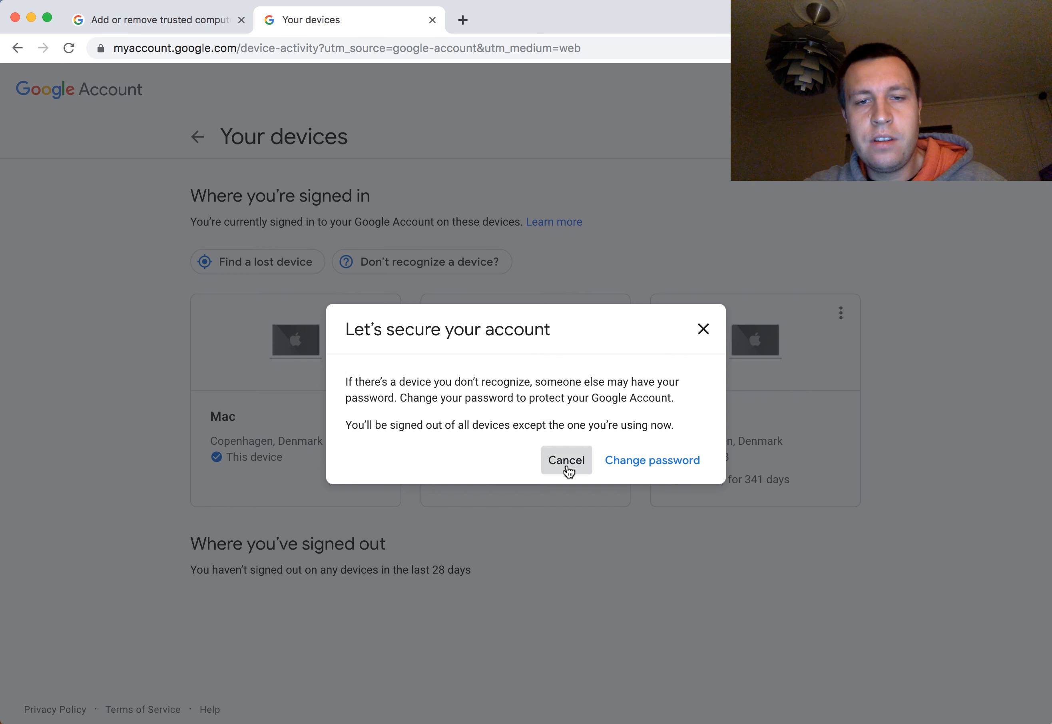
pyautogui.click(566, 459)
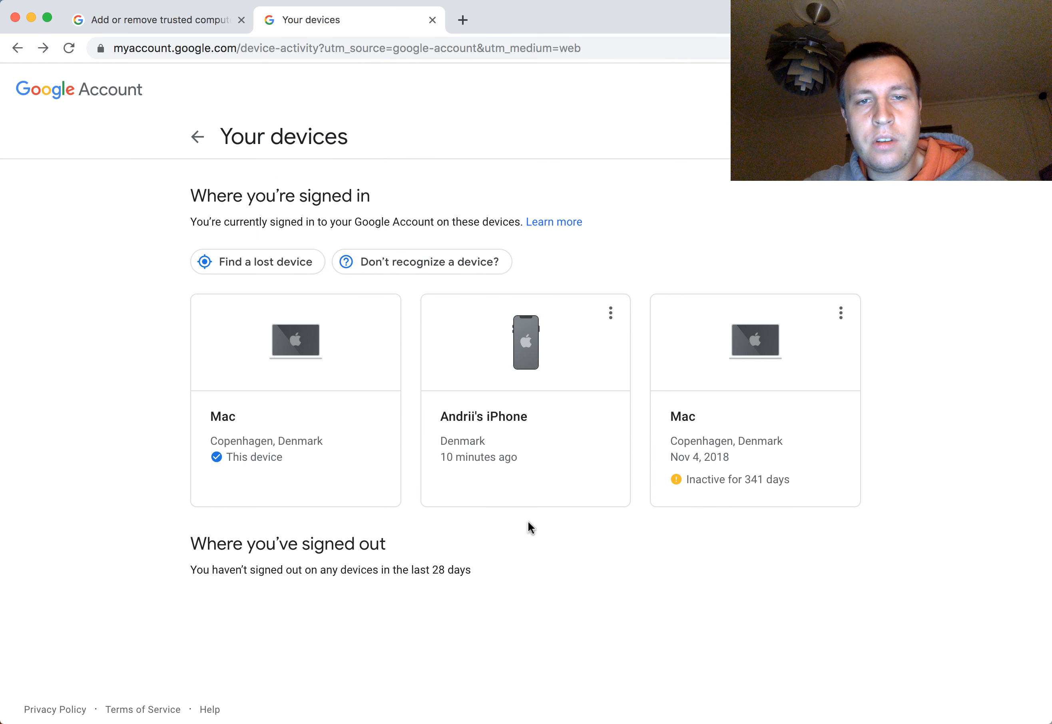
pyautogui.moveTo(613, 312)
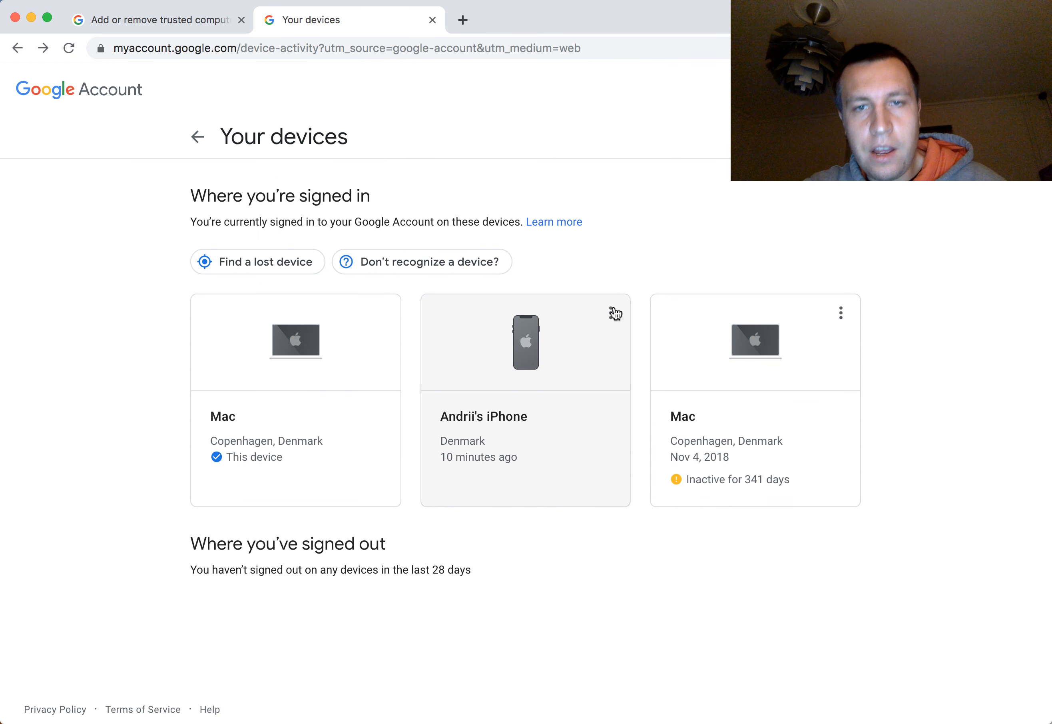
pyautogui.click(610, 313)
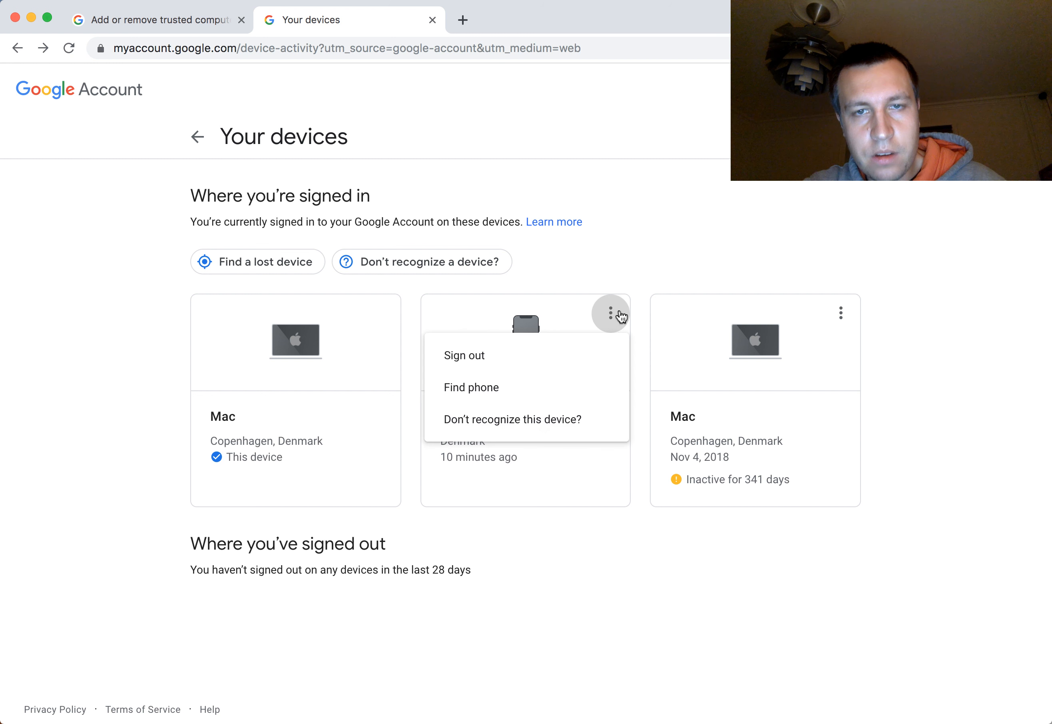
pyautogui.moveTo(463, 355)
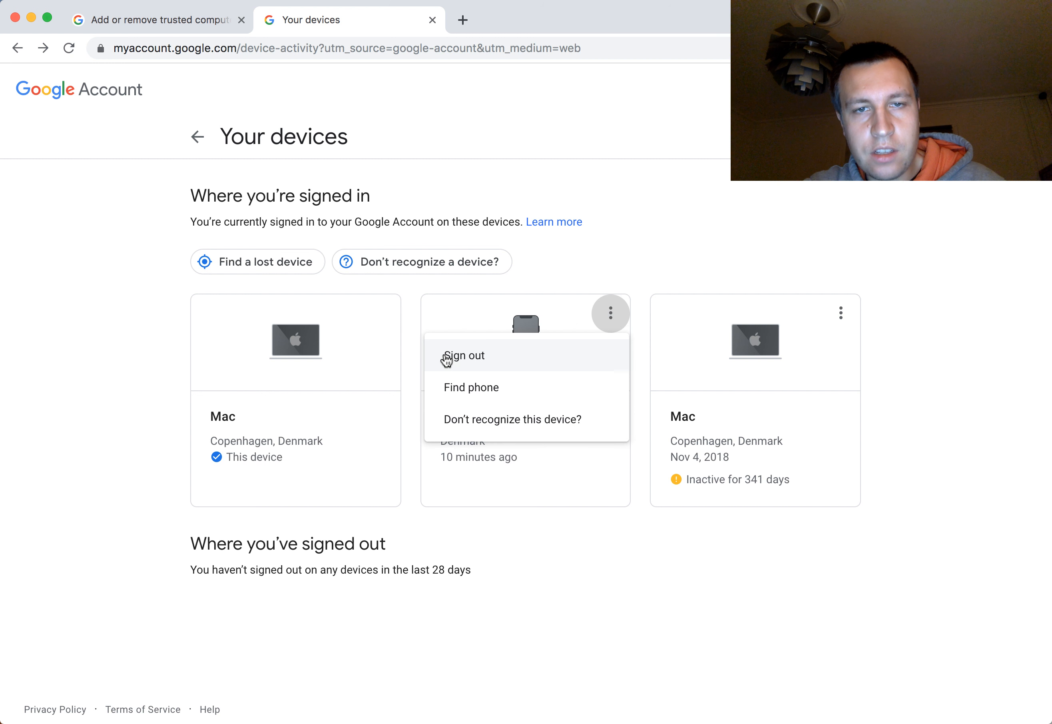
pyautogui.moveTo(478, 362)
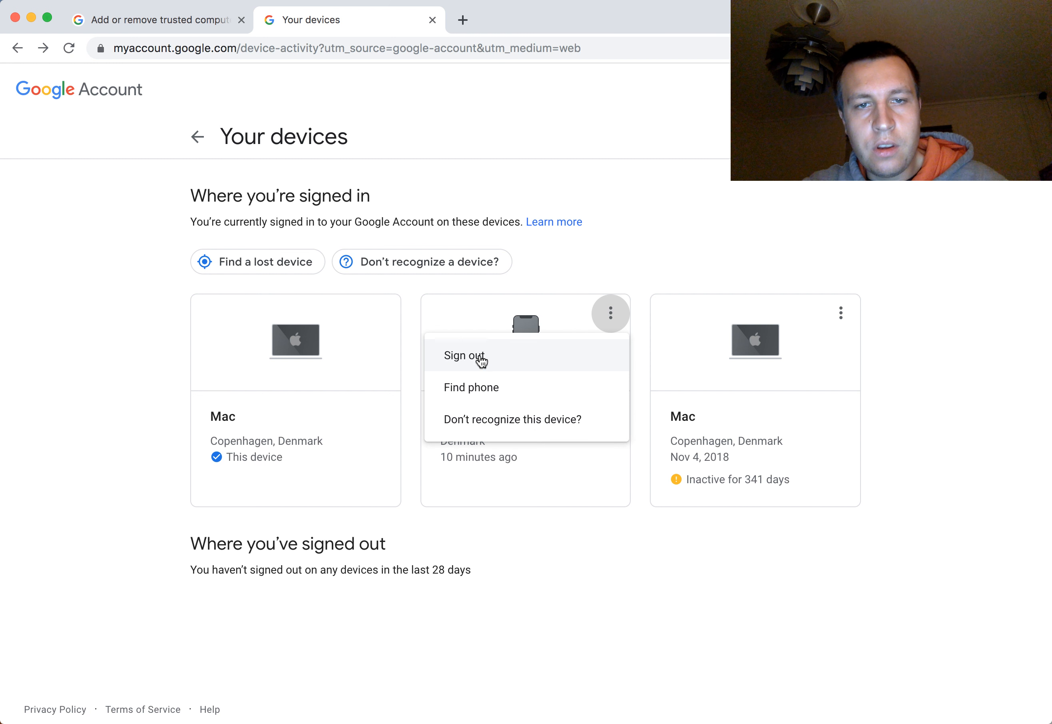
pyautogui.moveTo(633, 260)
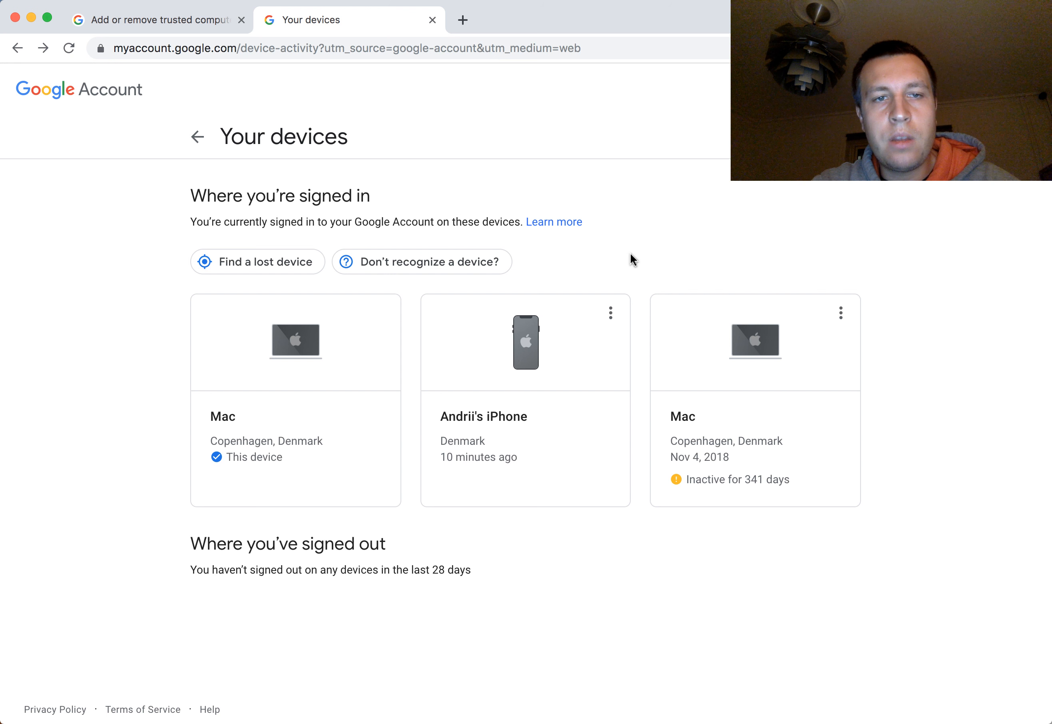
pyautogui.moveTo(573, 282)
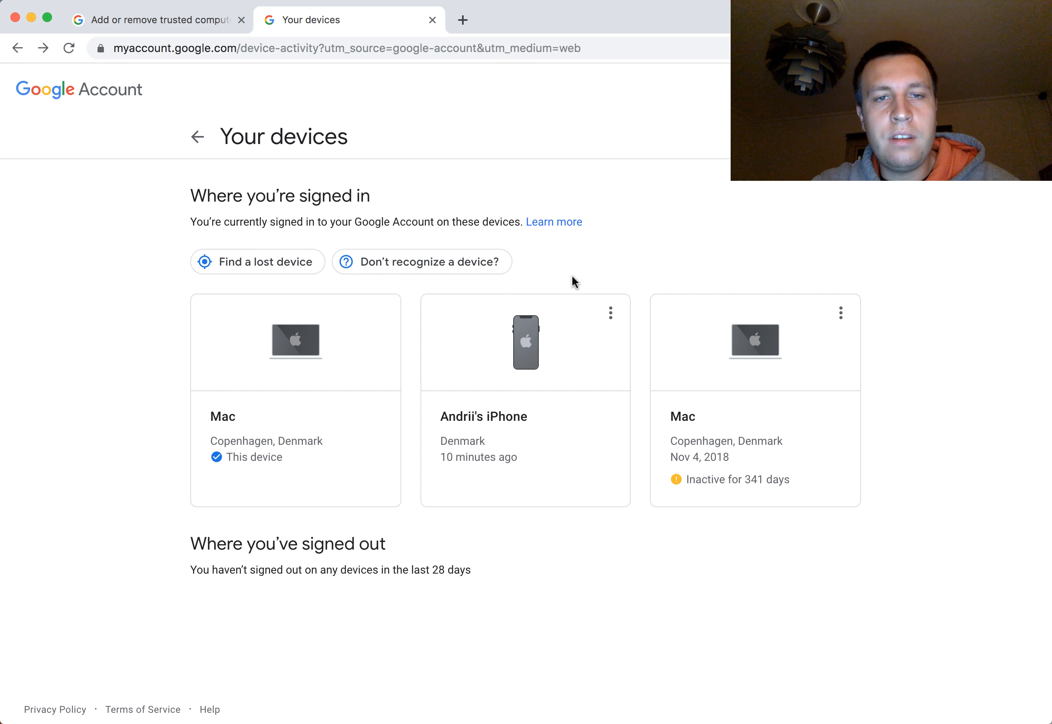
pyautogui.moveTo(662, 279)
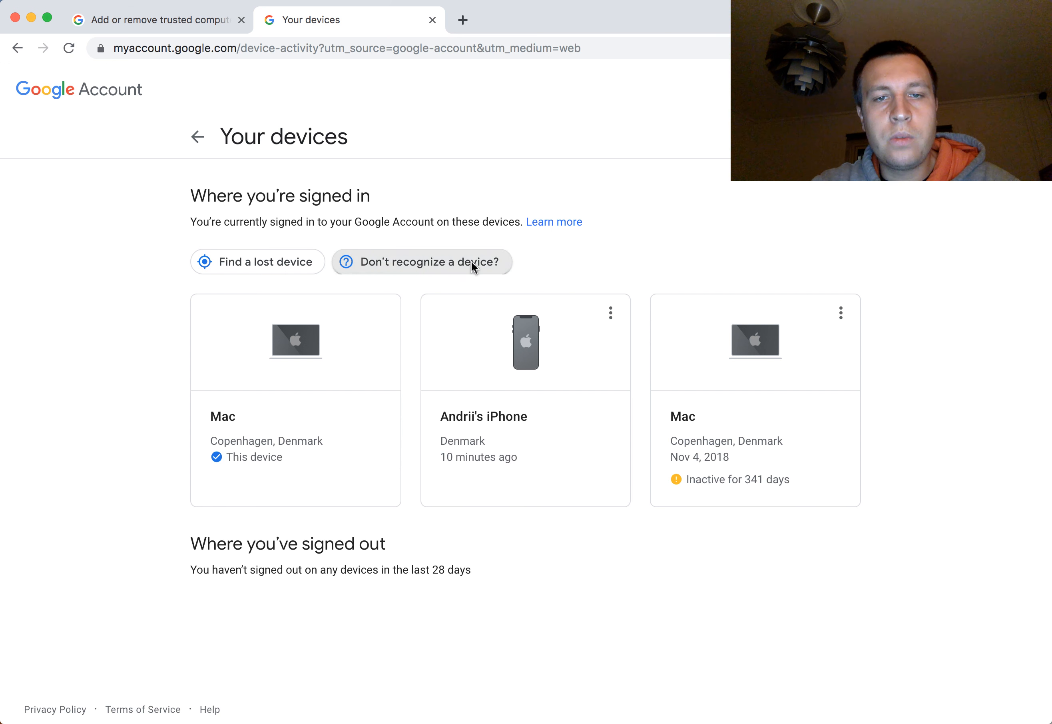
pyautogui.click(422, 262)
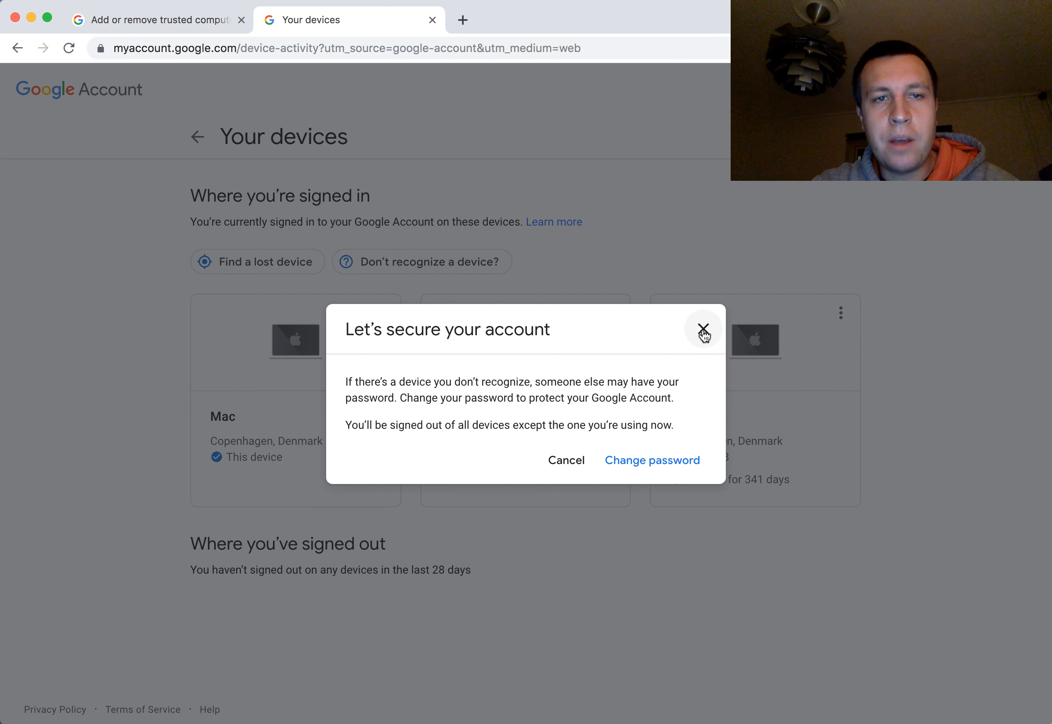
pyautogui.click(704, 330)
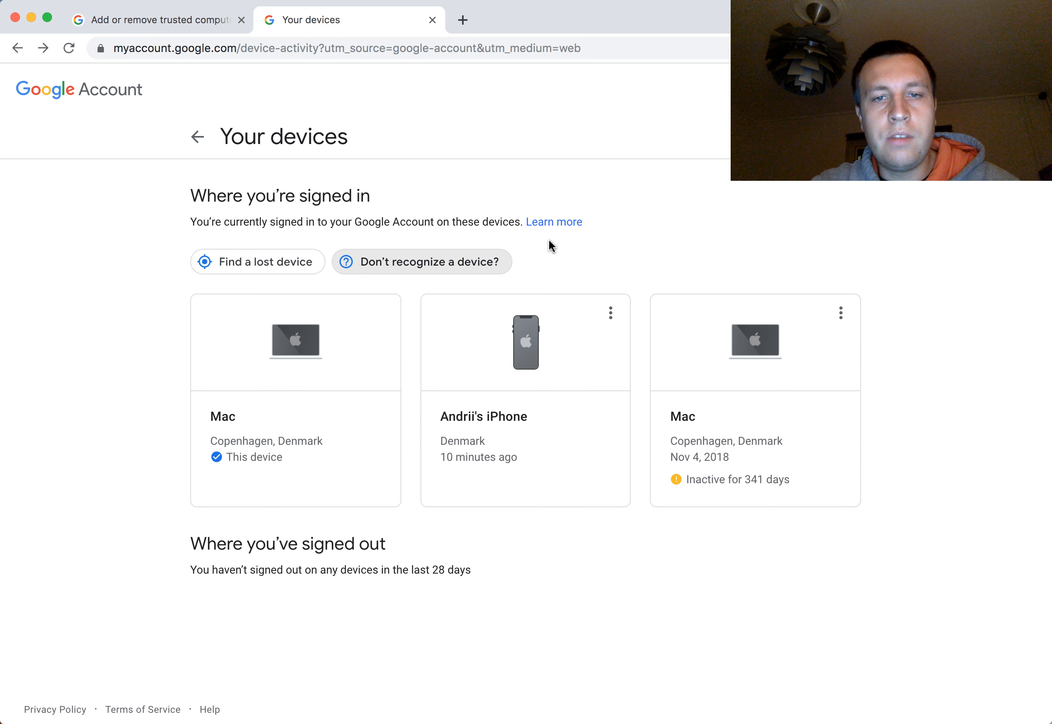
pyautogui.moveTo(566, 261)
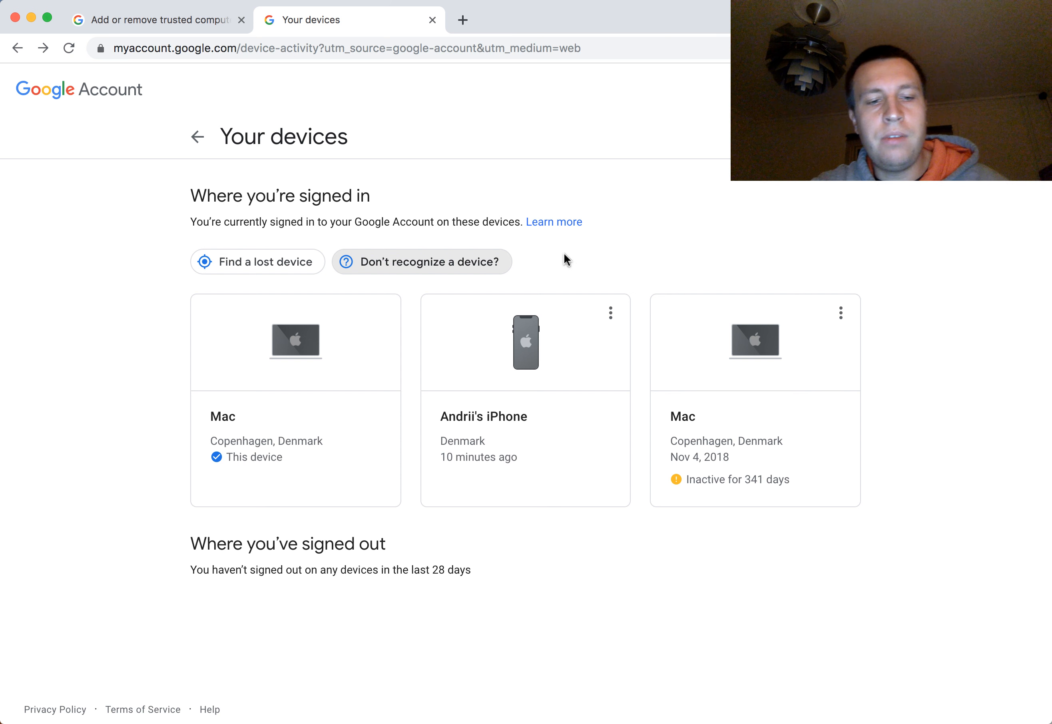
# Go back to the Security page's 'Signing in to Google' section with 2-Step Verification off.
pyautogui.click(197, 136)
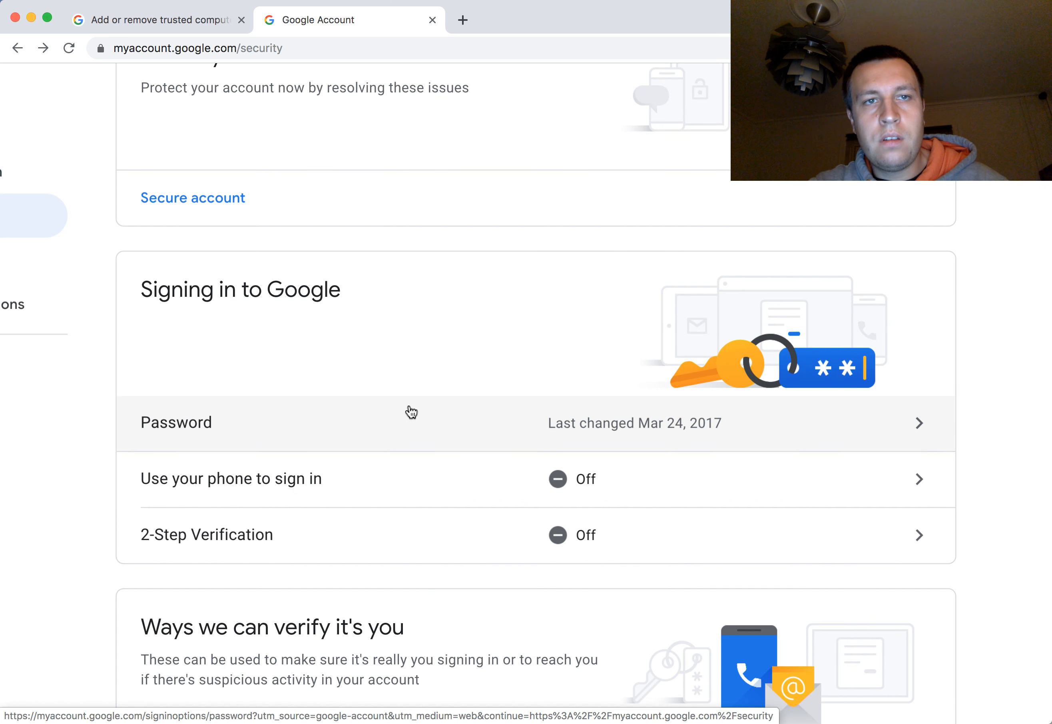
pyautogui.moveTo(364, 272)
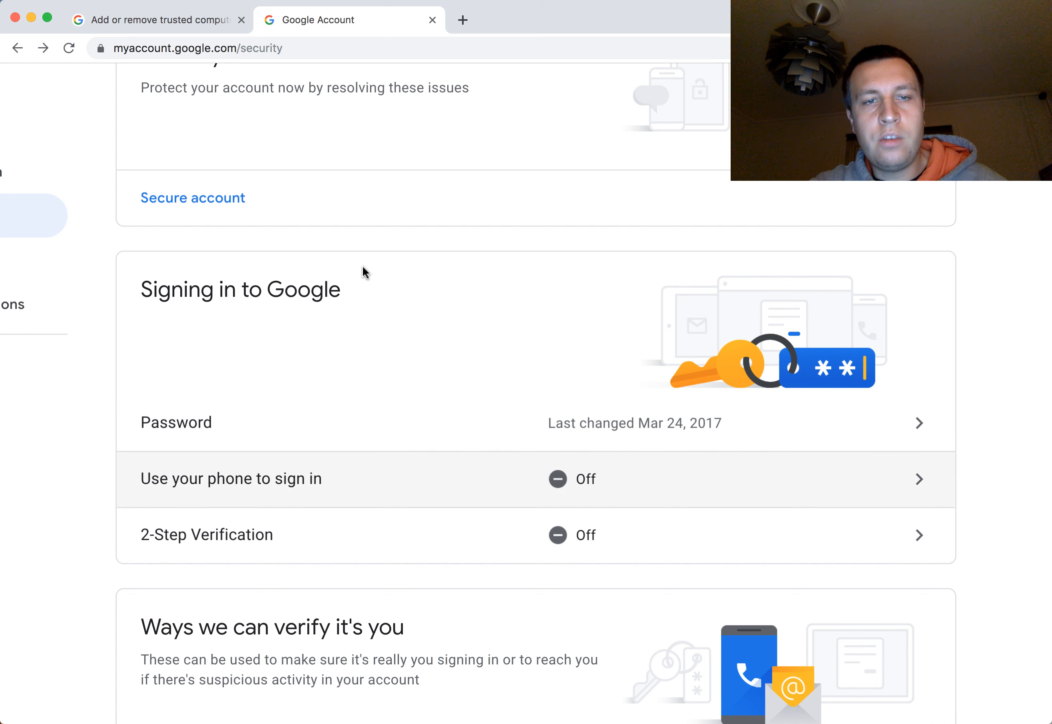
pyautogui.moveTo(243, 541)
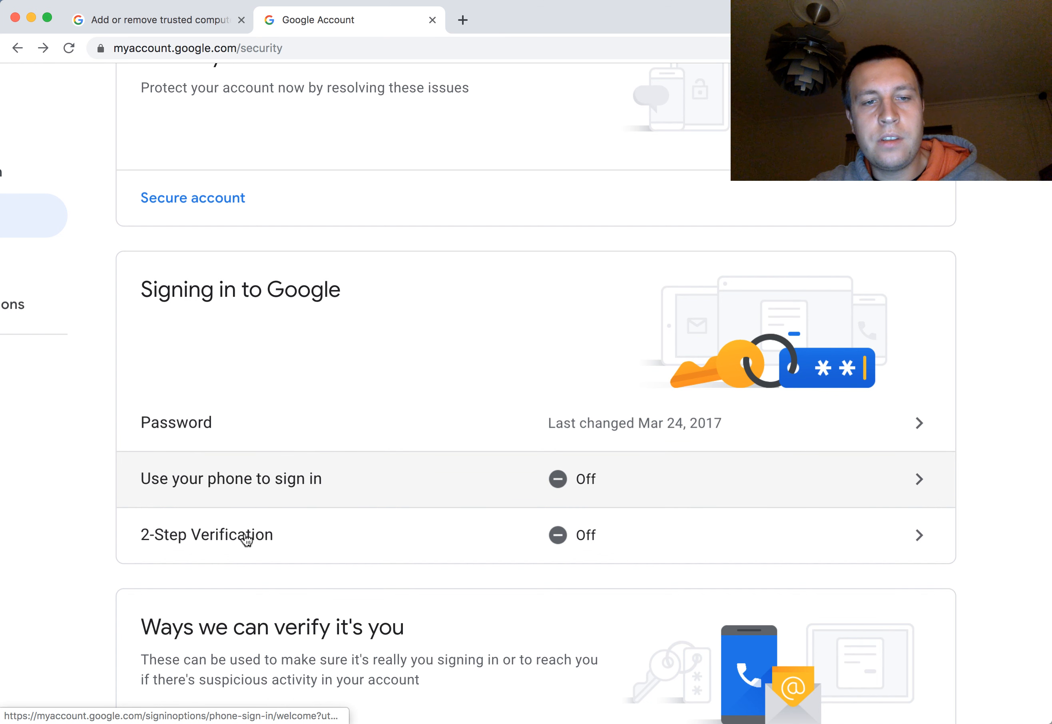
pyautogui.moveTo(246, 534)
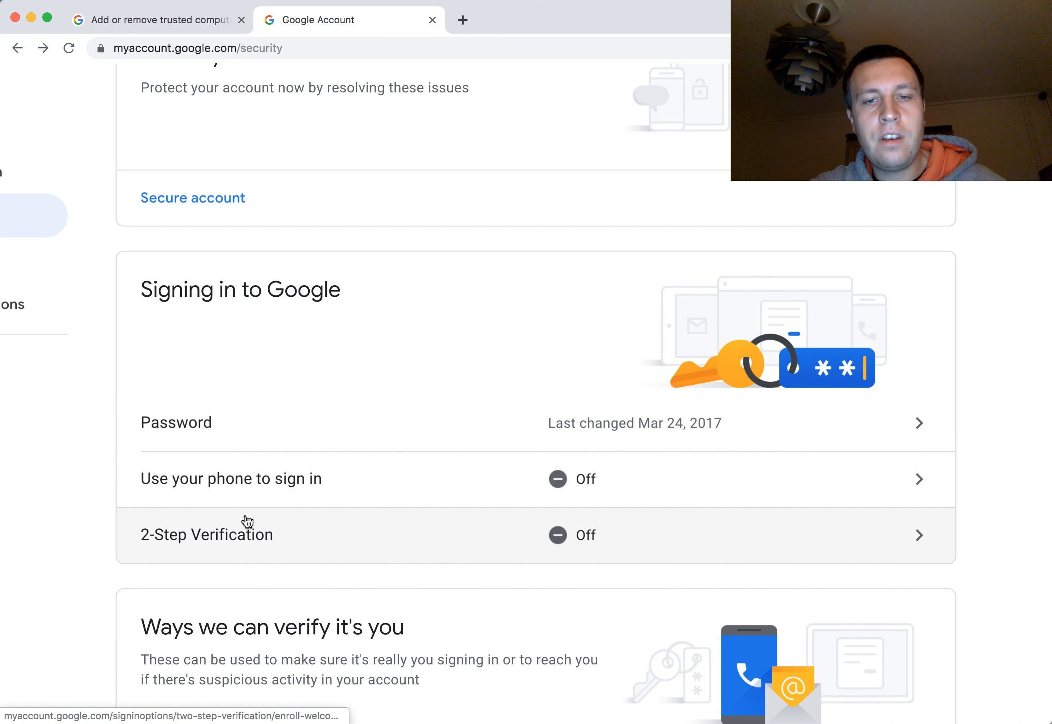
pyautogui.moveTo(209, 539)
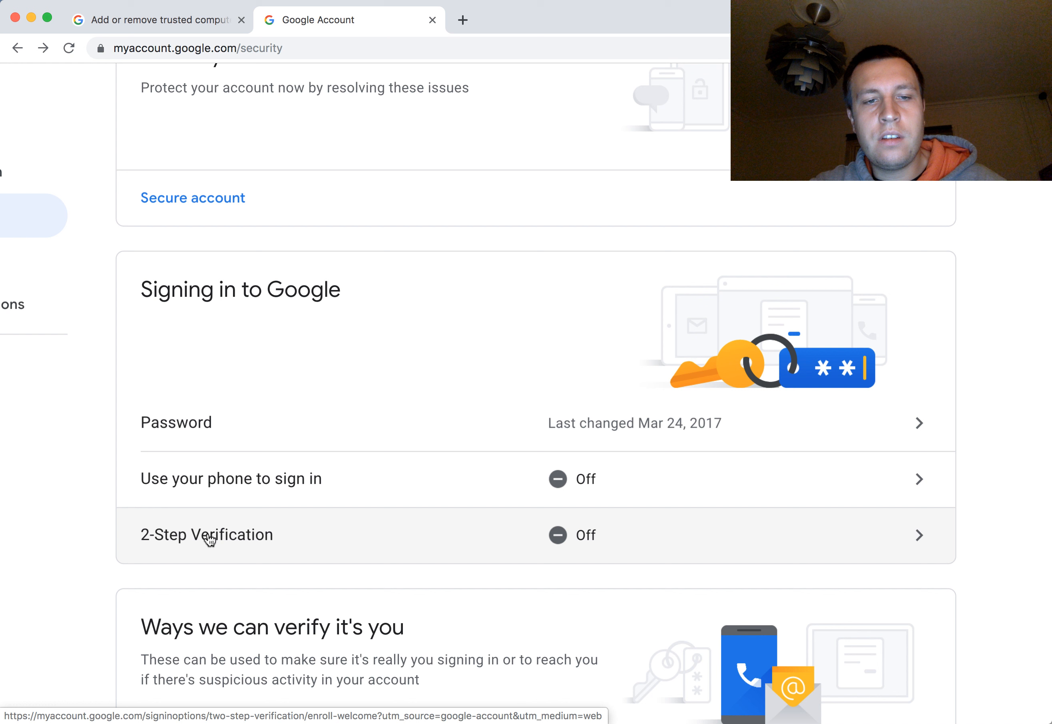
pyautogui.moveTo(803, 557)
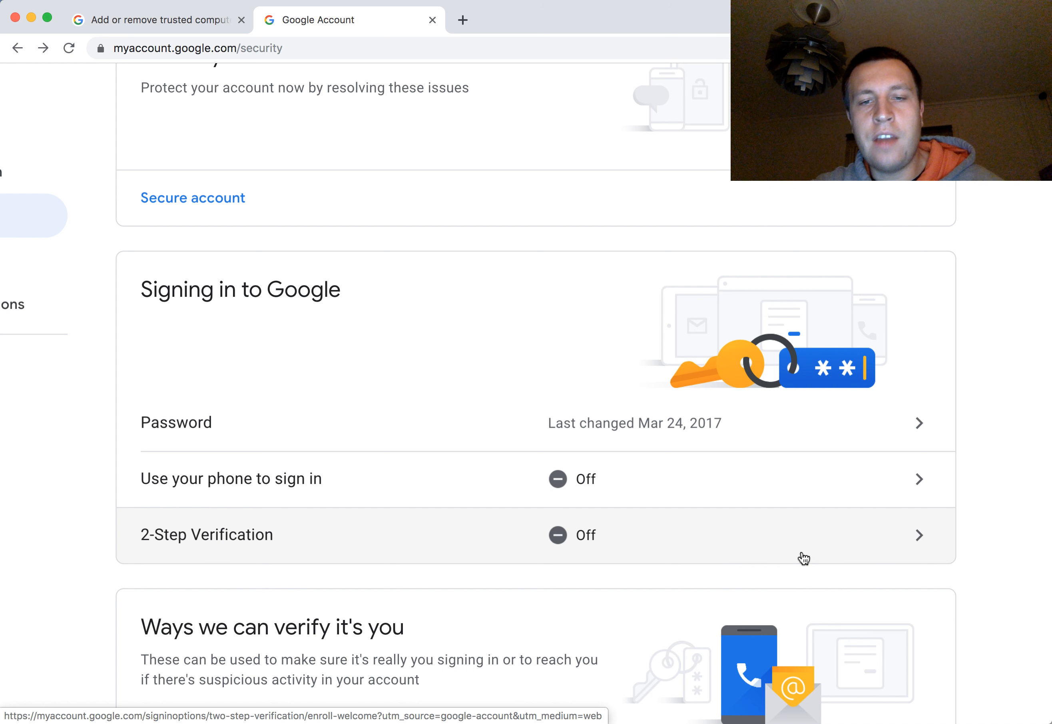